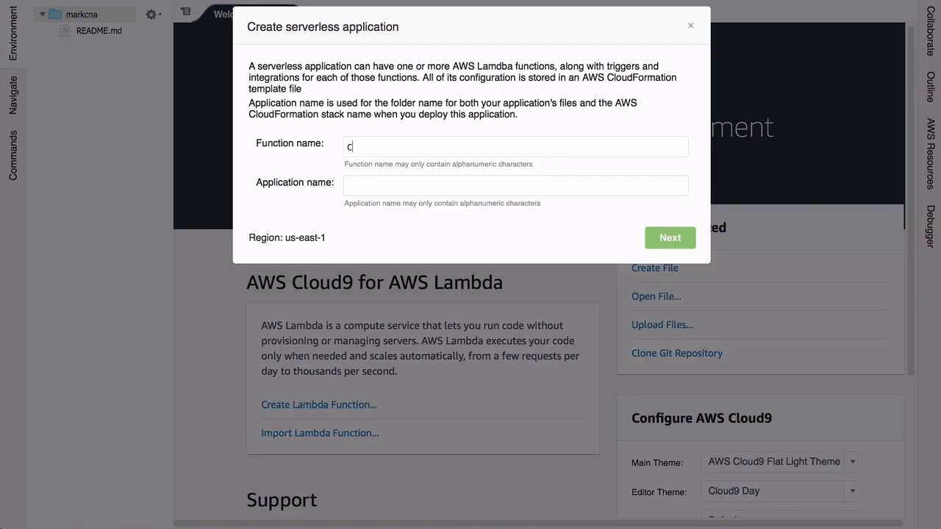
Name the application Cloud9ImportTest, choose Python 3.6 and hello-world-python3, and finish creation.
type("Cloud9ImportTe")
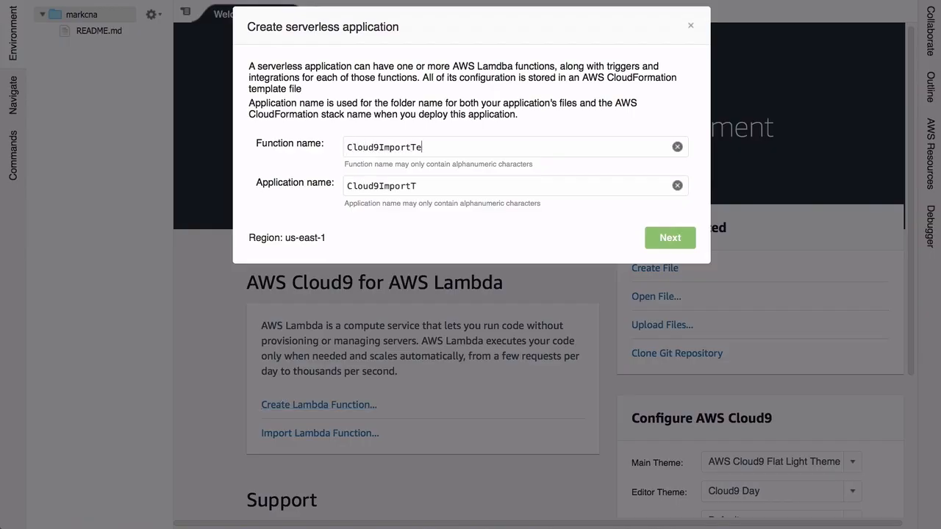
left_click(669, 238)
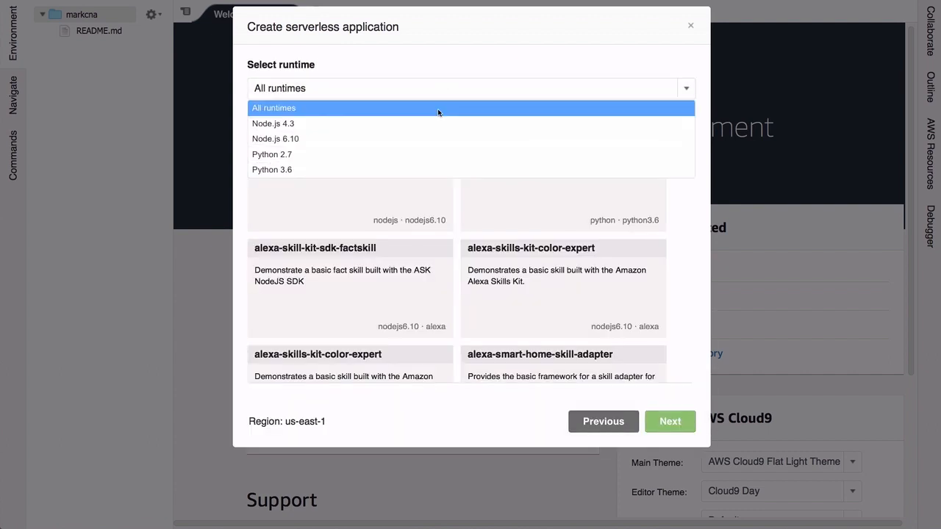
left_click(270, 169)
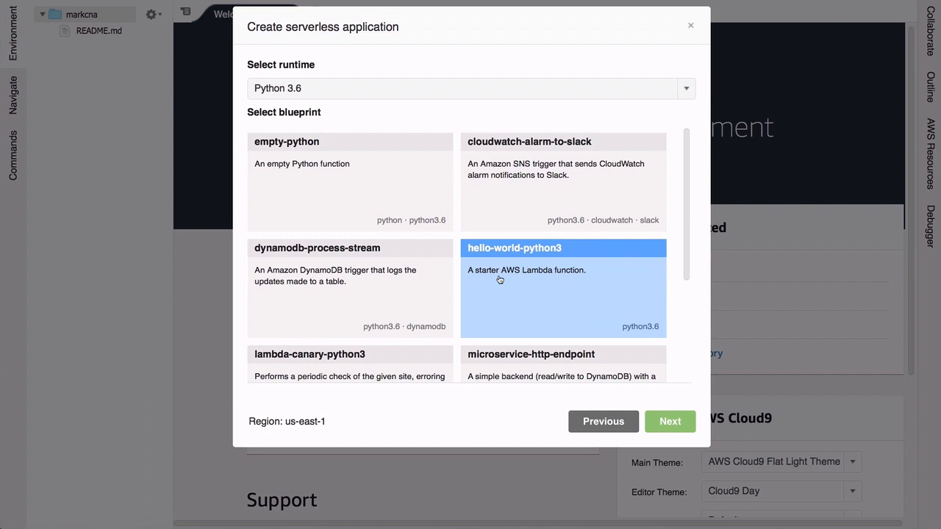
left_click(669, 420)
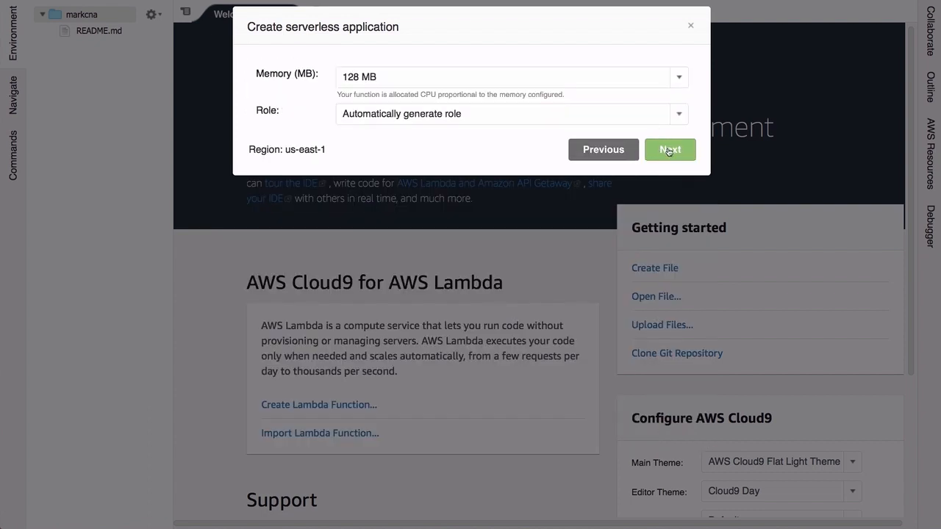
left_click(671, 150)
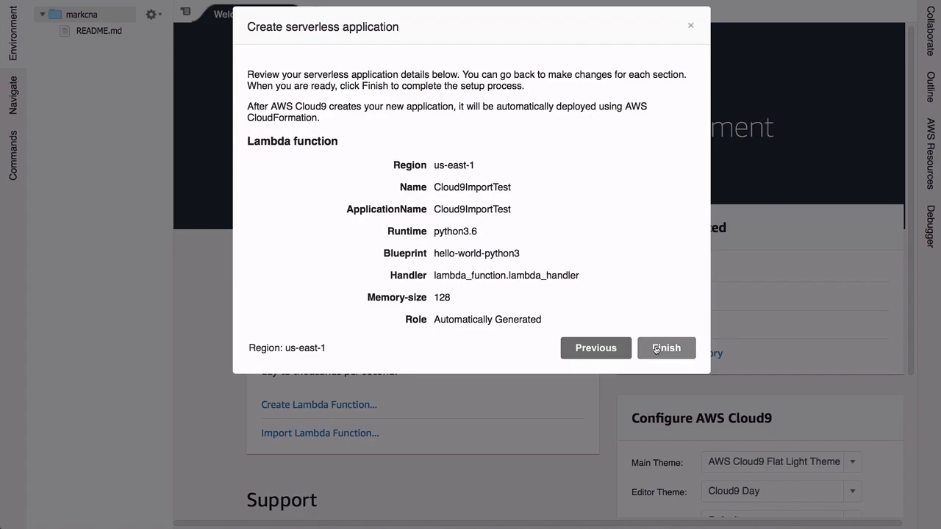
left_click(666, 347)
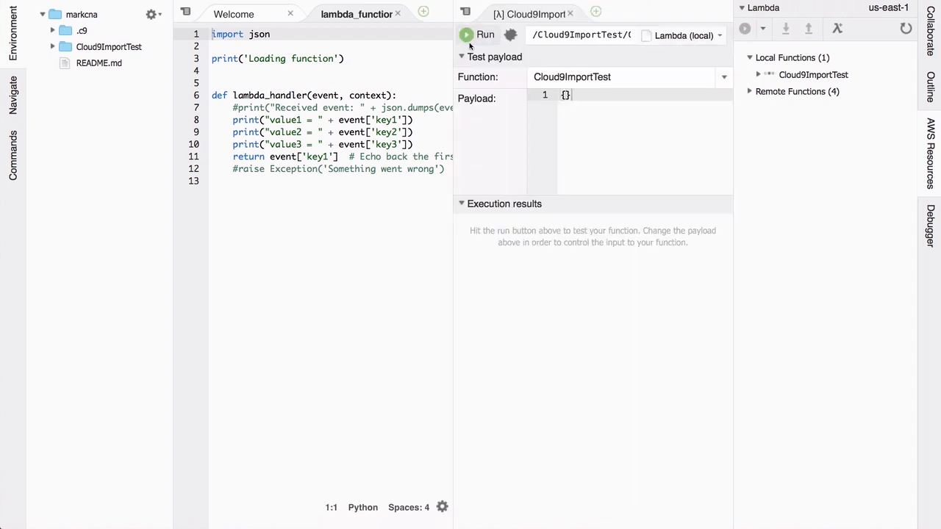
Run locally, delete the three key-reading print lines and rerun for a clean empty response.
left_click(485, 35)
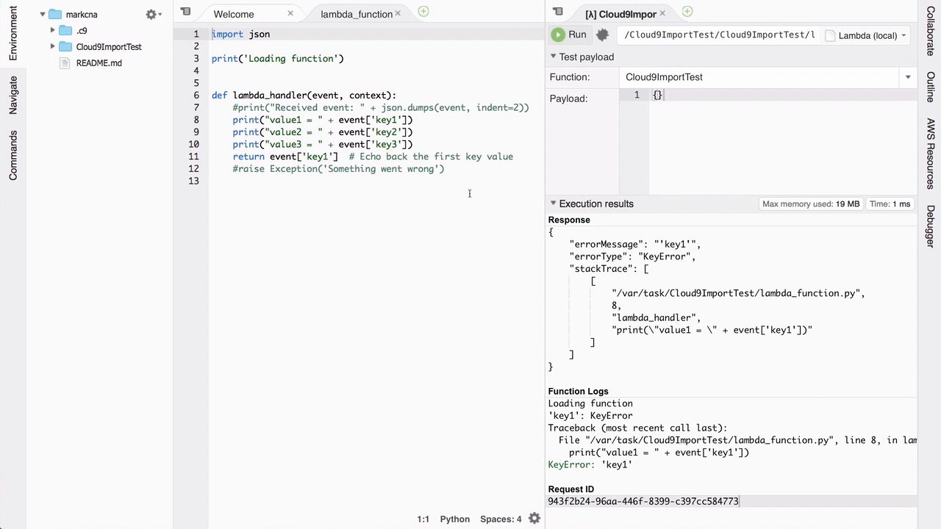
left_click_drag(233, 120, 414, 144)
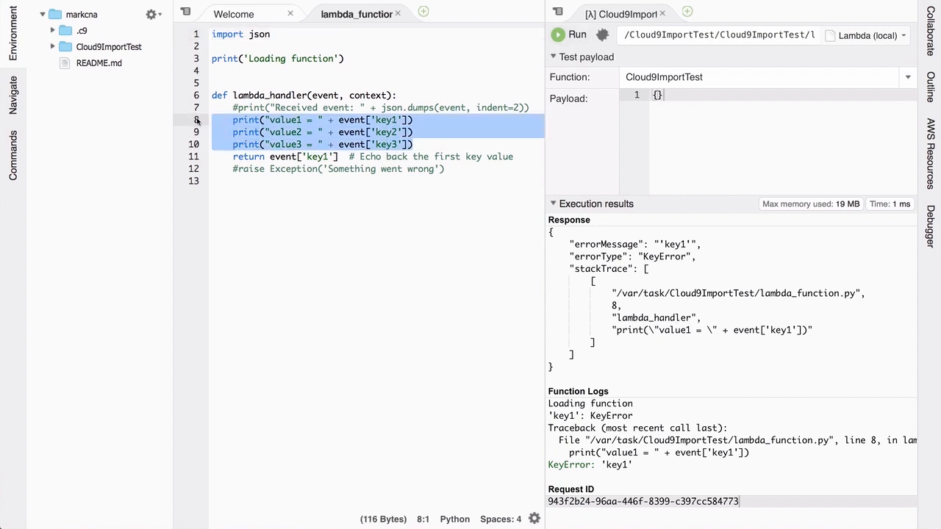
key("Delete")
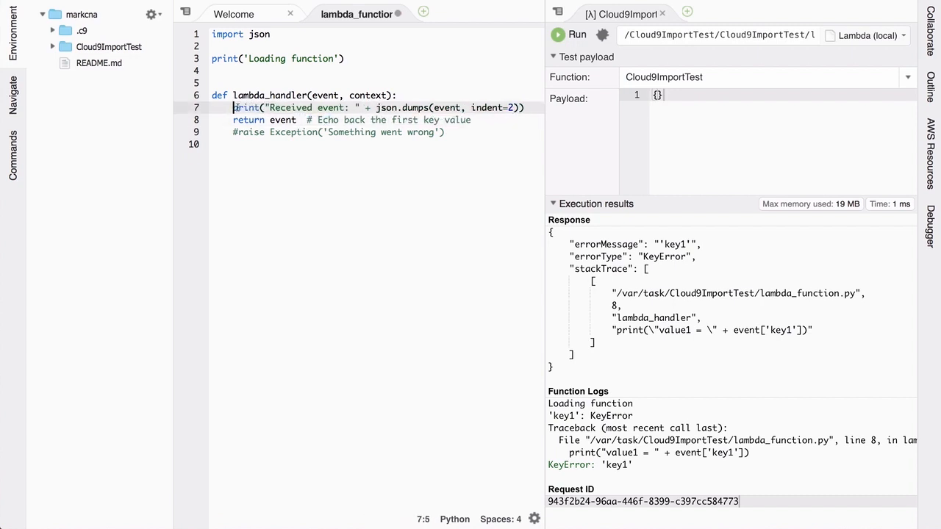
left_click(573, 35)
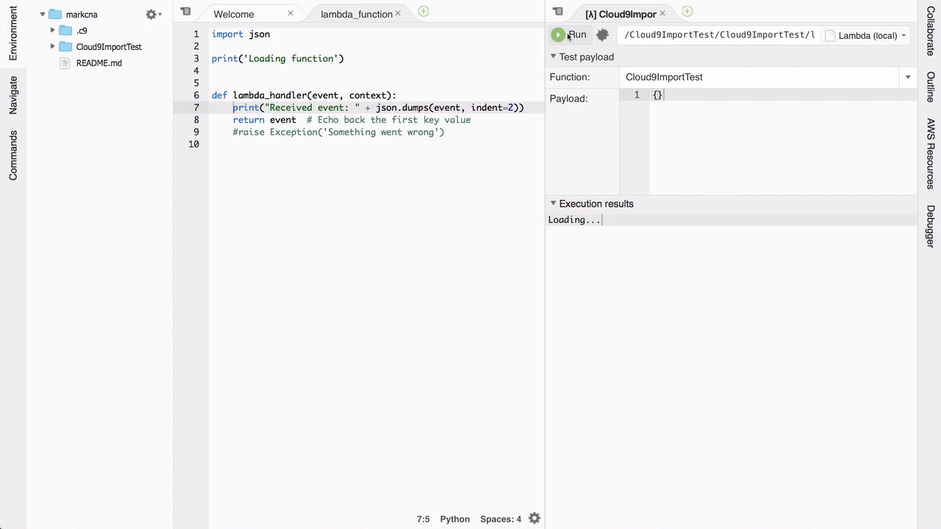
left_click(577, 35)
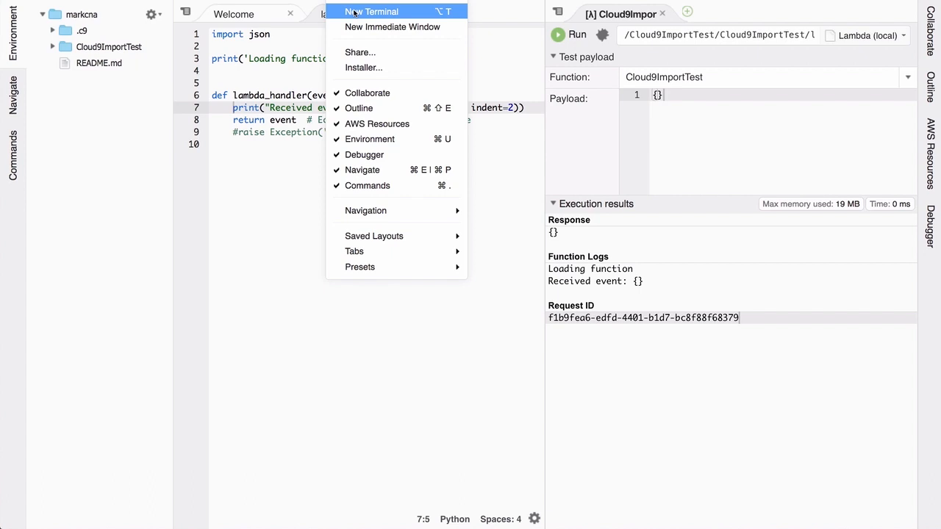
left_click(371, 12)
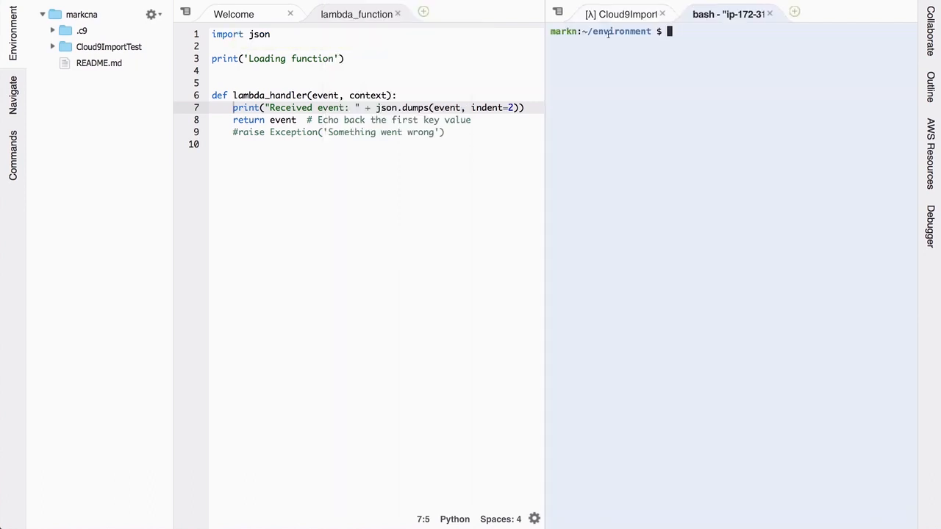
mouse_move(674, 44)
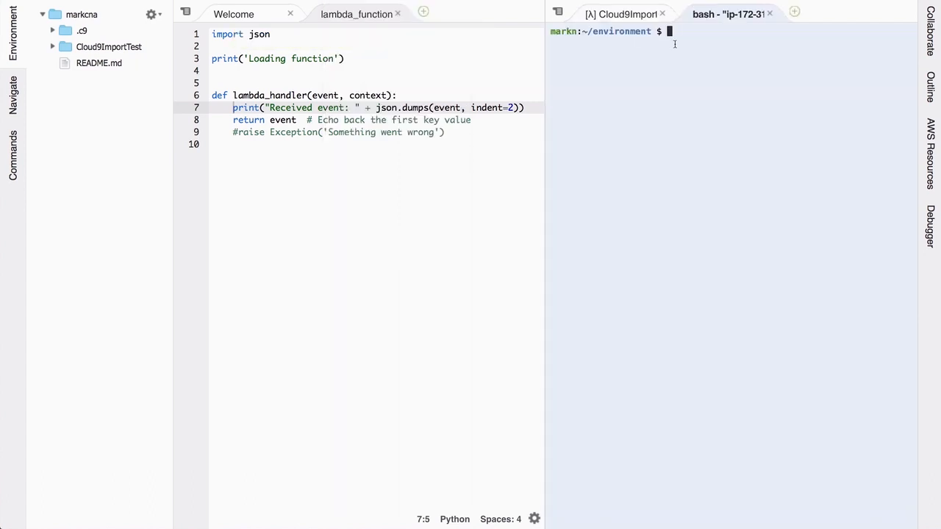
type("pwd")
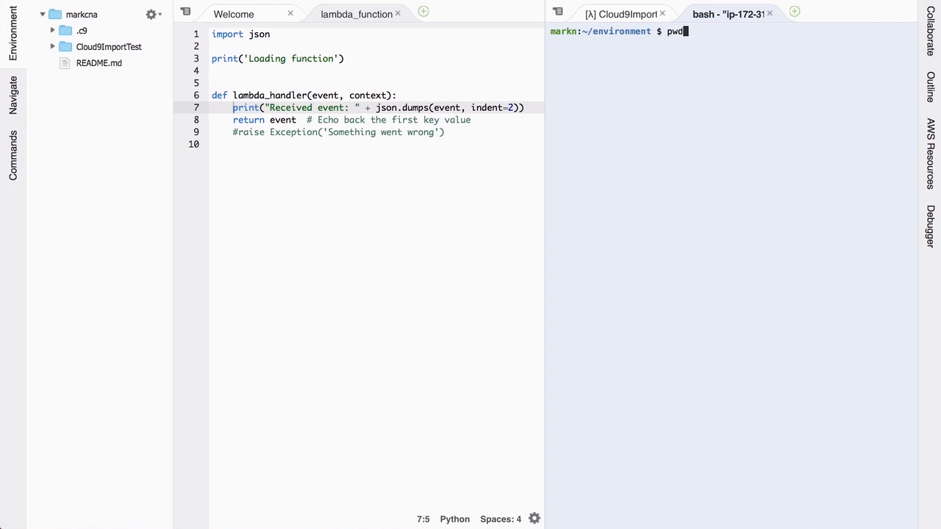
key("Return")
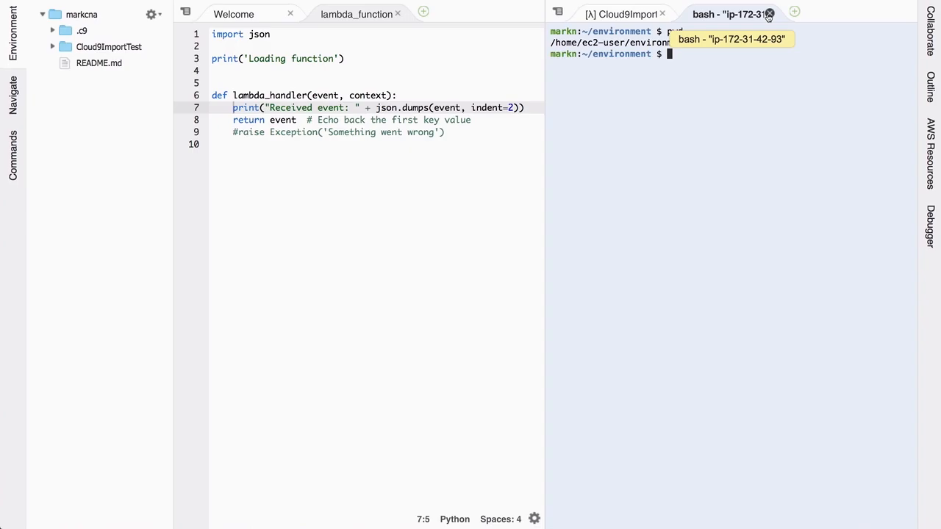
left_click(771, 14)
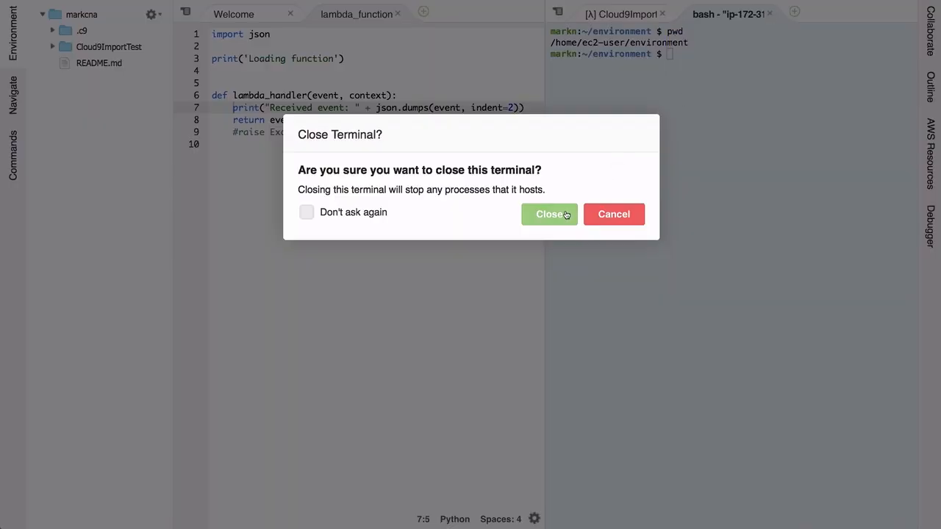
left_click(550, 214)
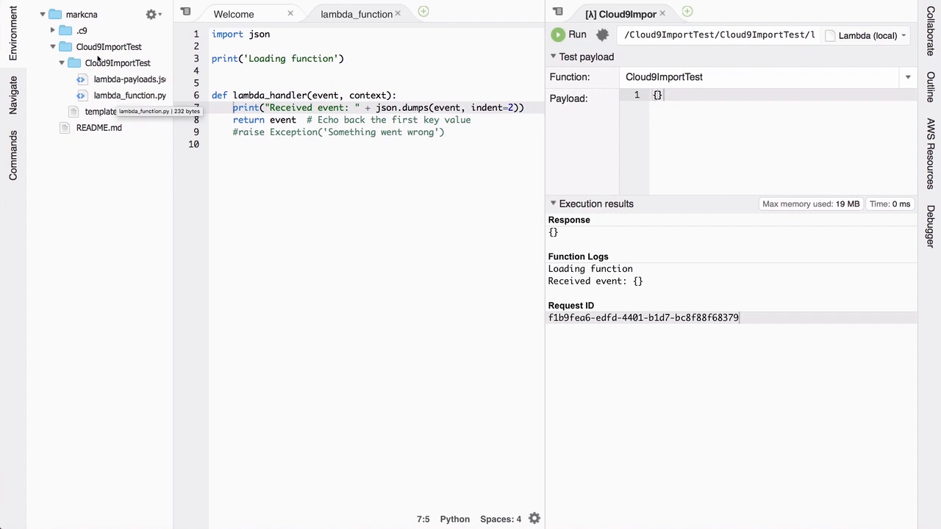
Start a terminal from the Cloud9ImportTest folder in the Environment tree.
left_click(109, 45)
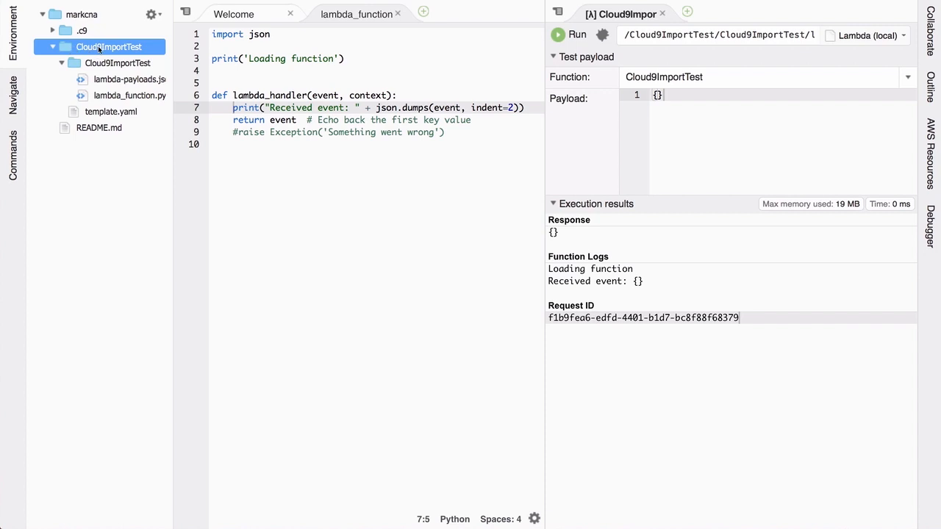
right_click(109, 46)
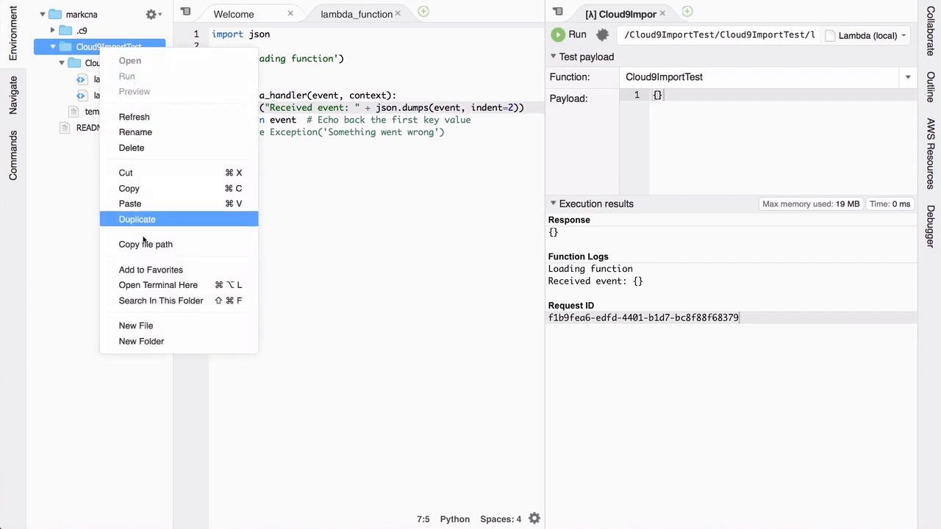
mouse_move(158, 285)
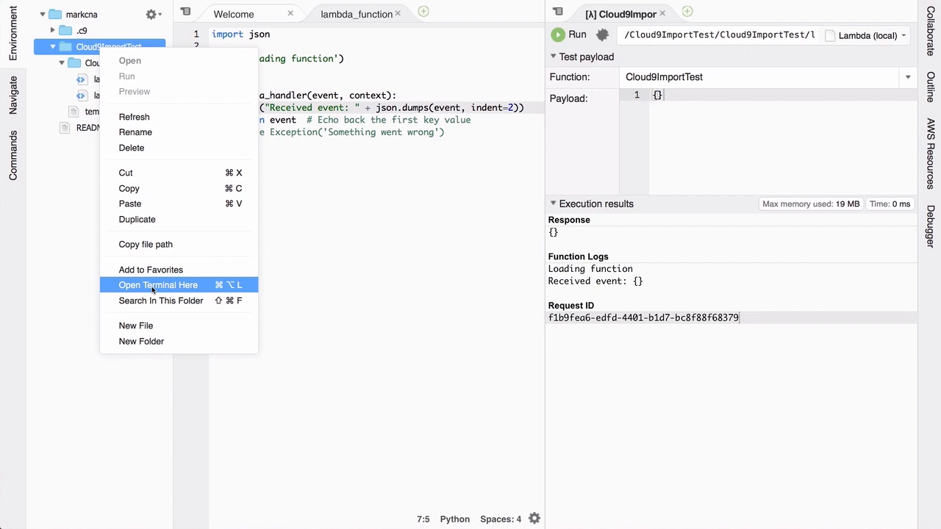
left_click(158, 285)
type("pwd")
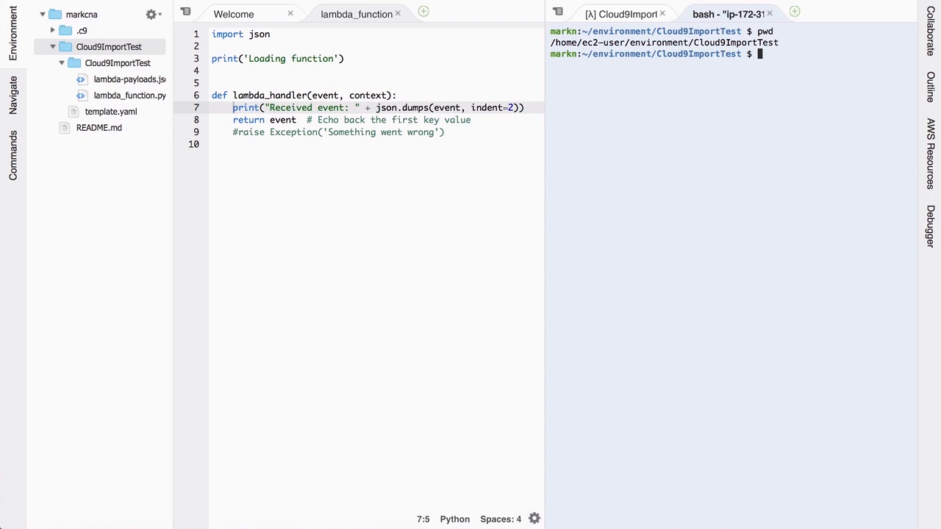
Run pip install requests -t . to install requests into the project folder.
type("pip")
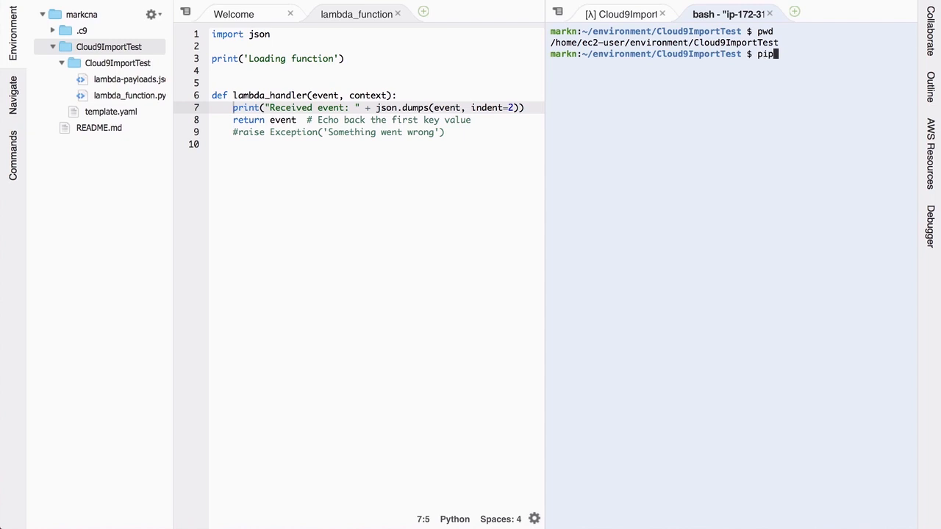
type("install")
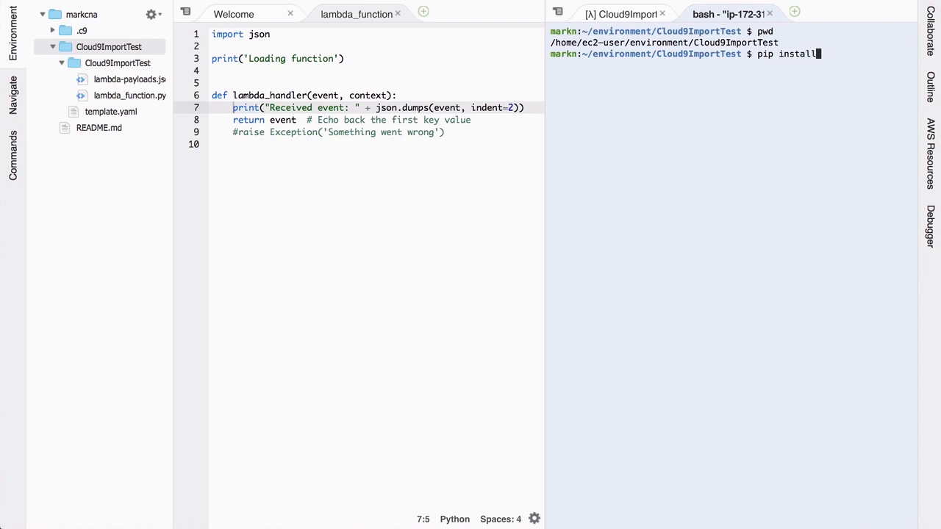
type("requests")
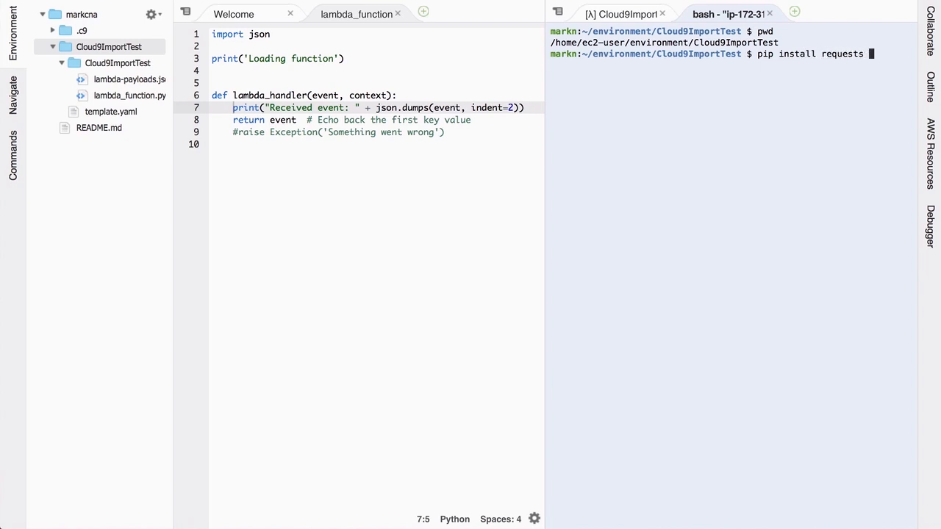
type("-t")
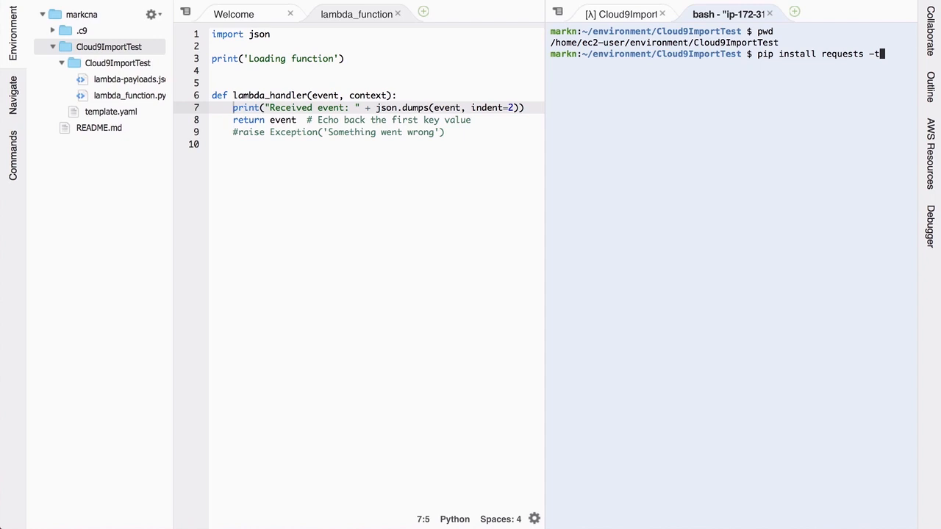
type(".")
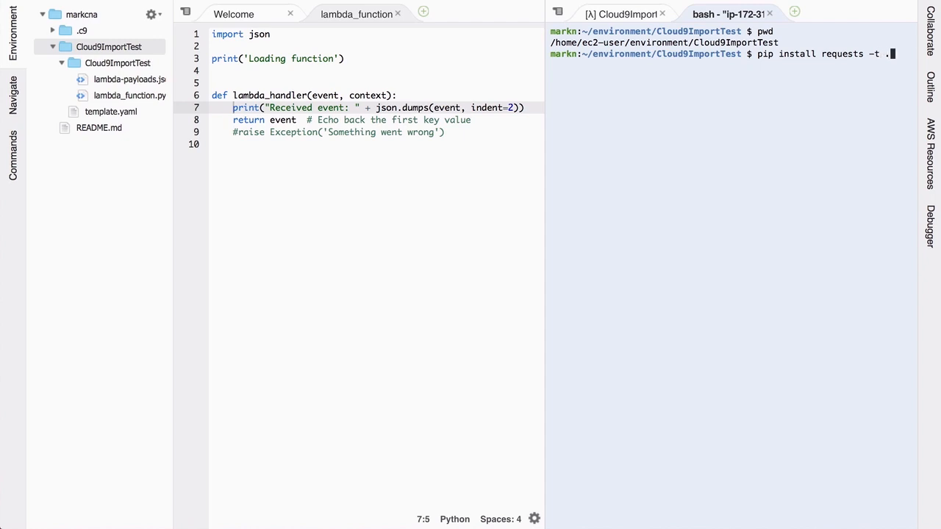
key("Return")
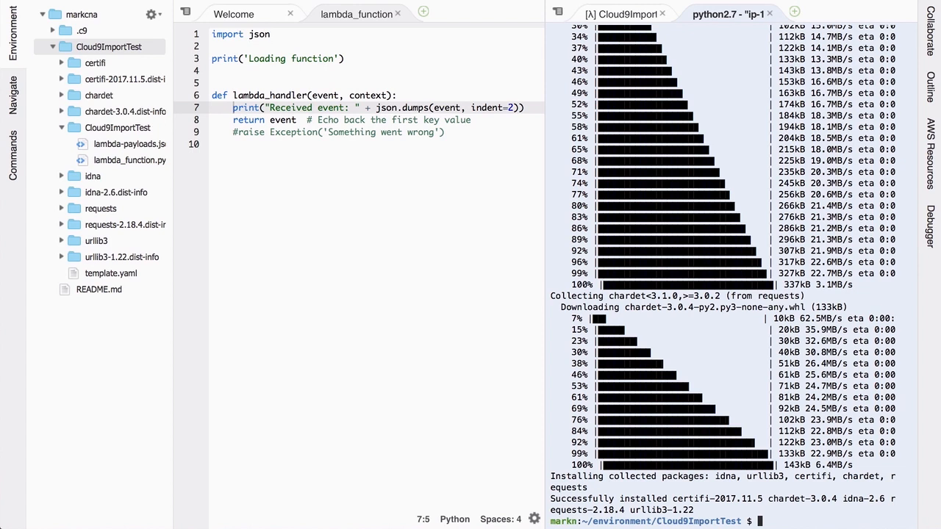
mouse_move(665, 78)
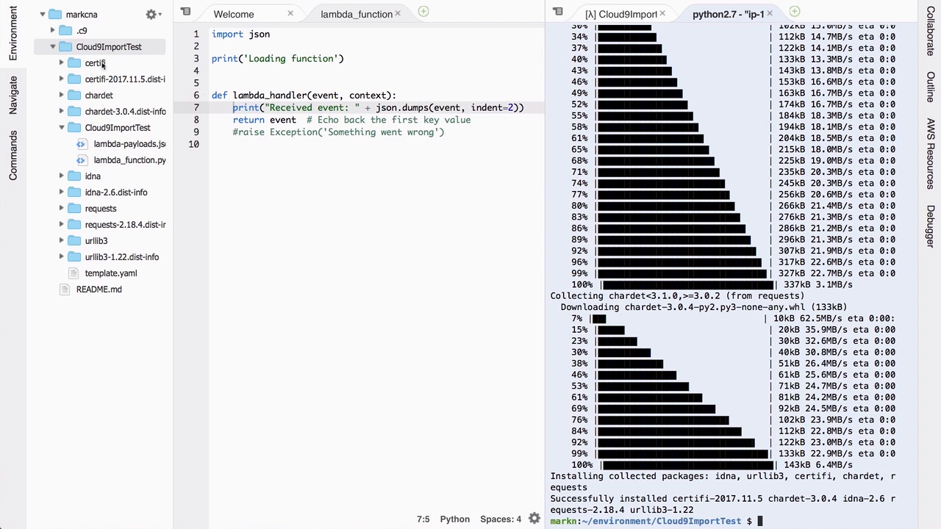
Select the certifi and chardet dist-info folders with the others and delete them.
left_click(125, 80)
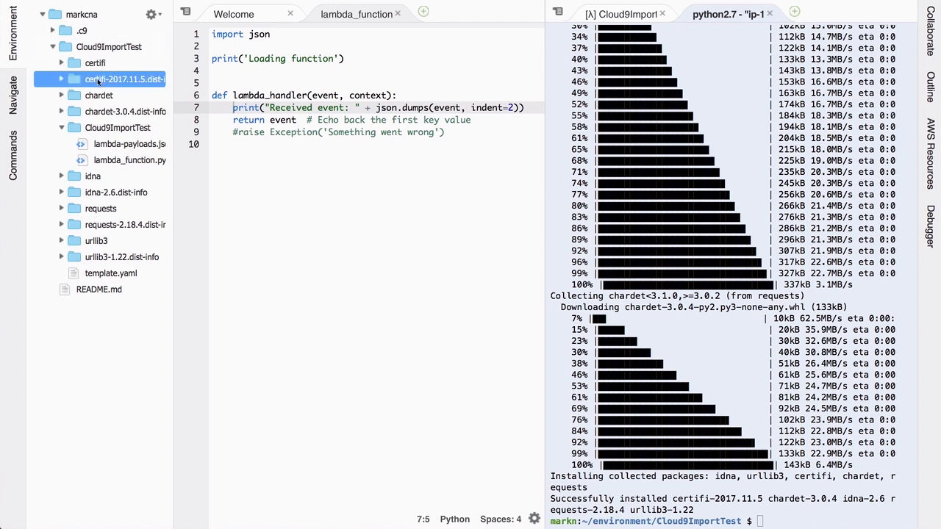
left_click(125, 112)
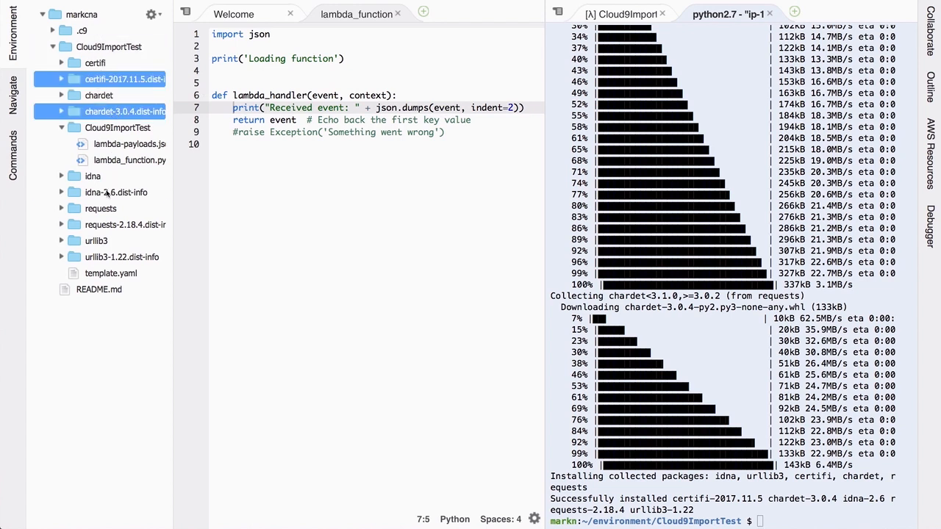
right_click(123, 255)
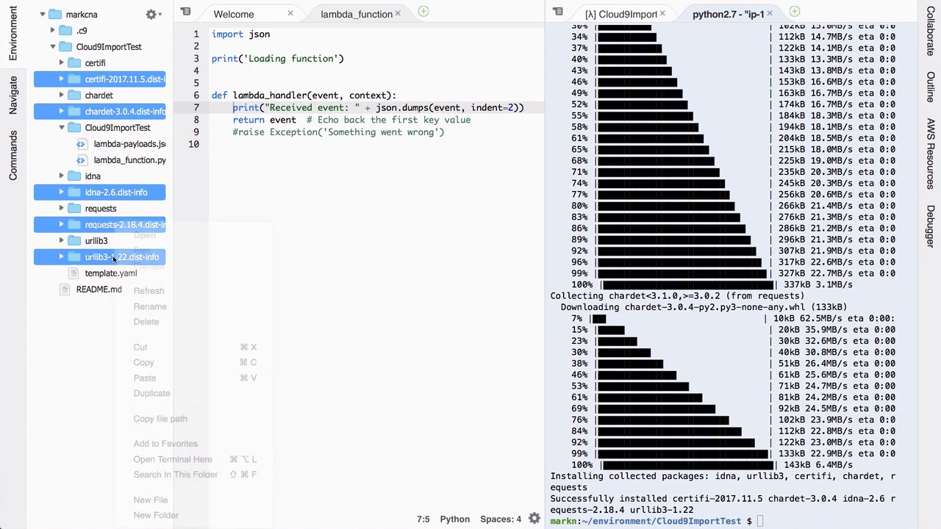
left_click(146, 321)
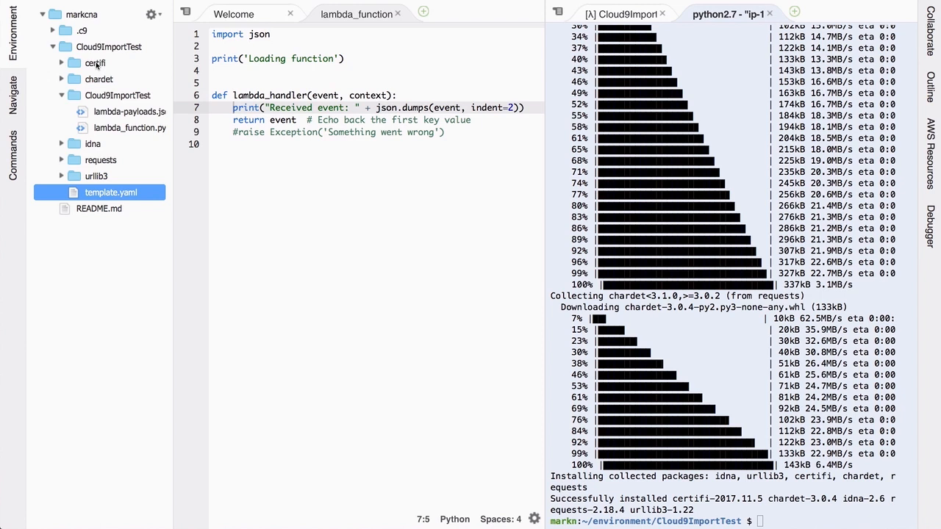
mouse_move(94, 84)
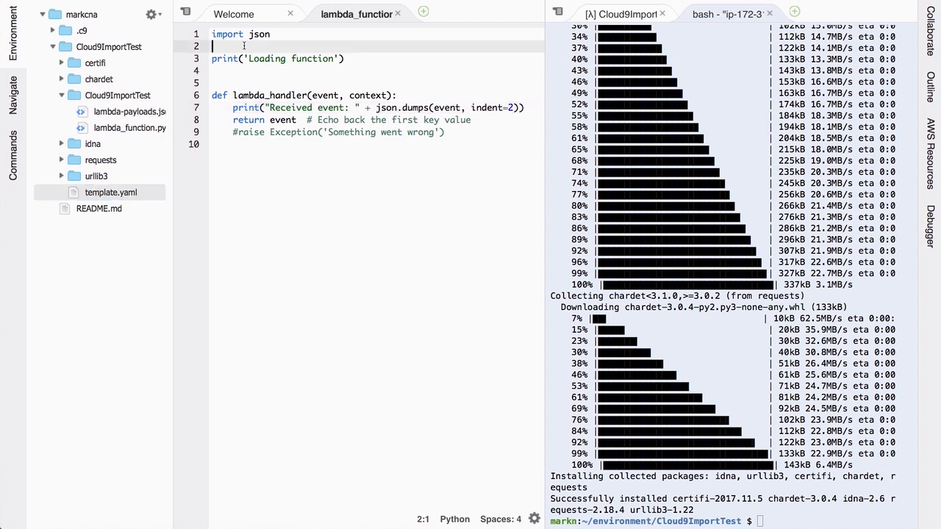
Add import requests and comment out the event print line.
type("import reuqests")
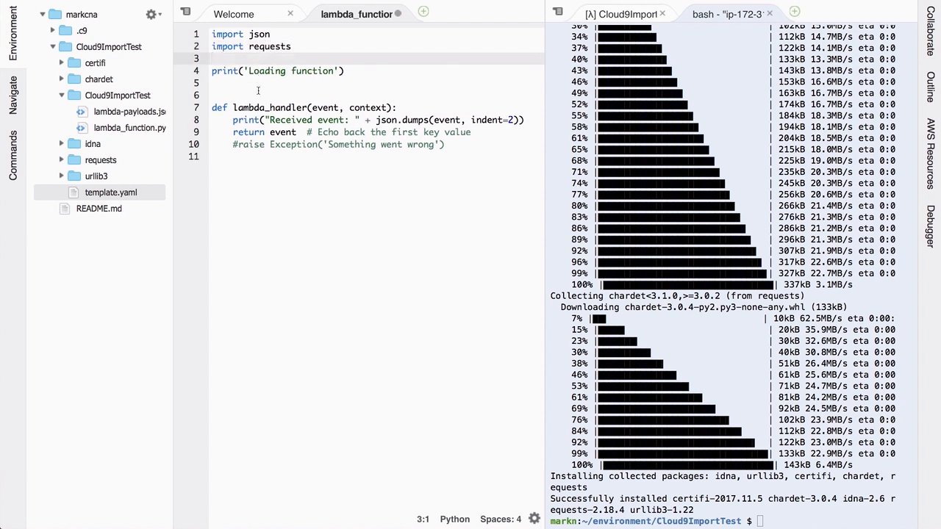
key("Backspace")
type("#")
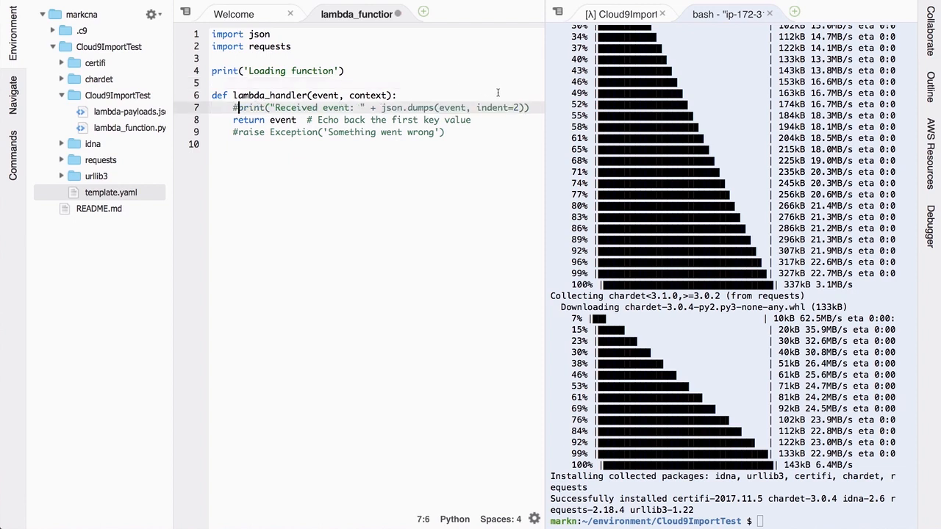
key("Enter")
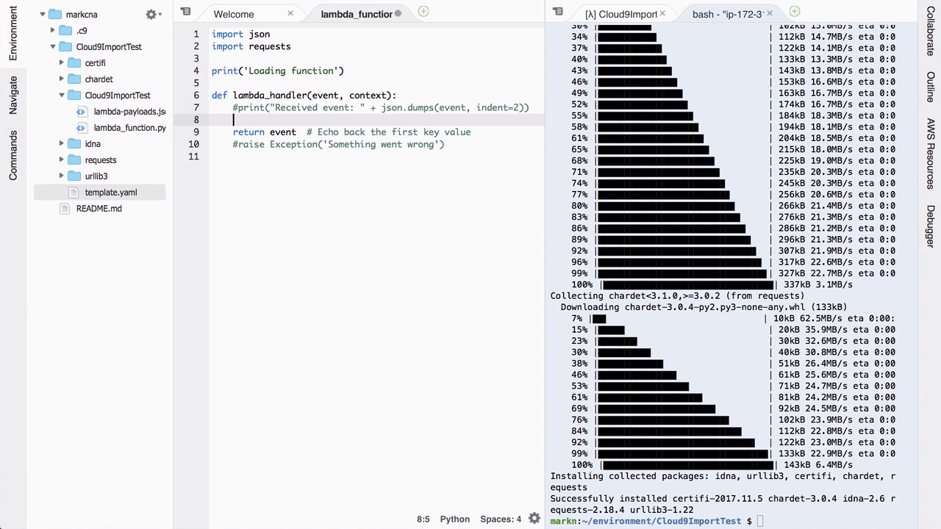
type("webpage = requests")
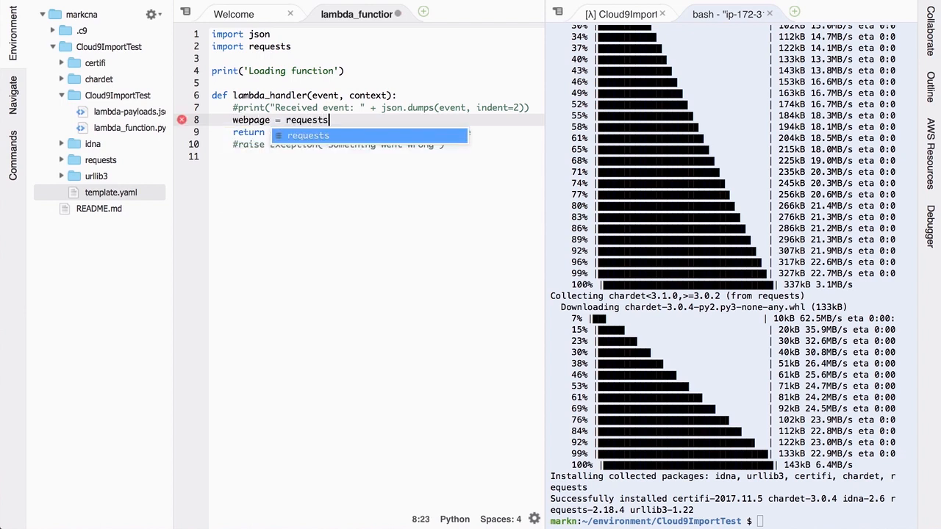
type(".get(https")
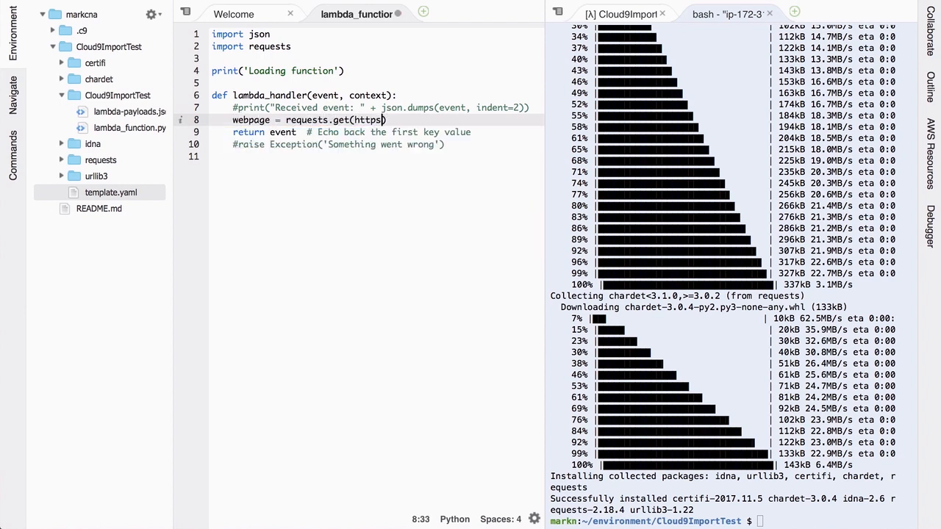
type("\"")
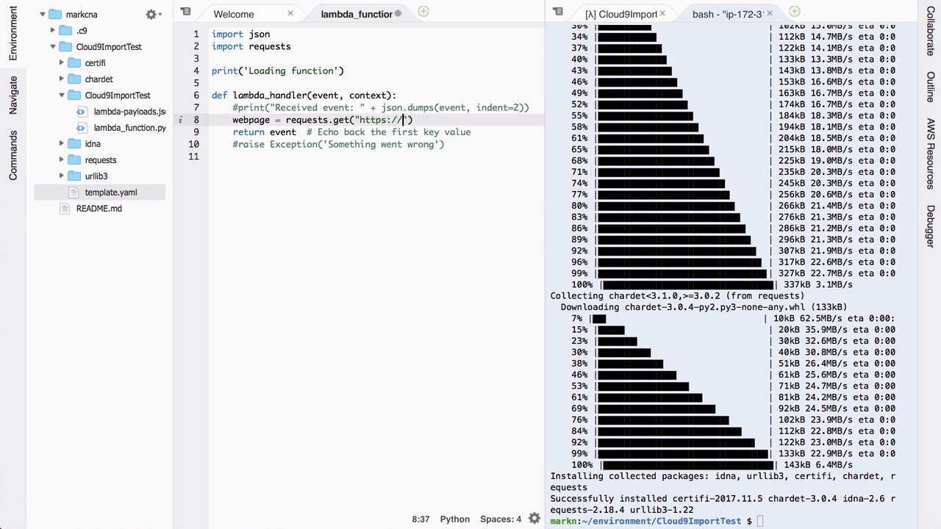
type("markn.ca")
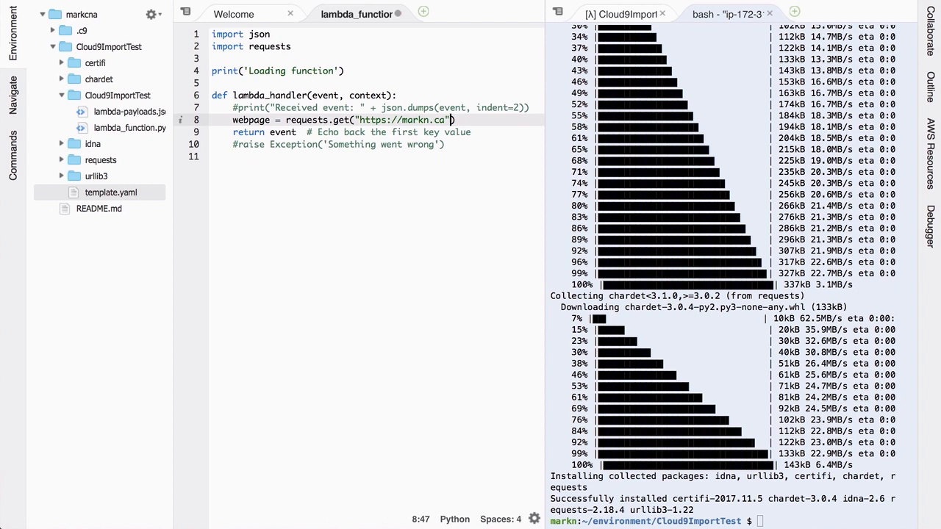
type("print")
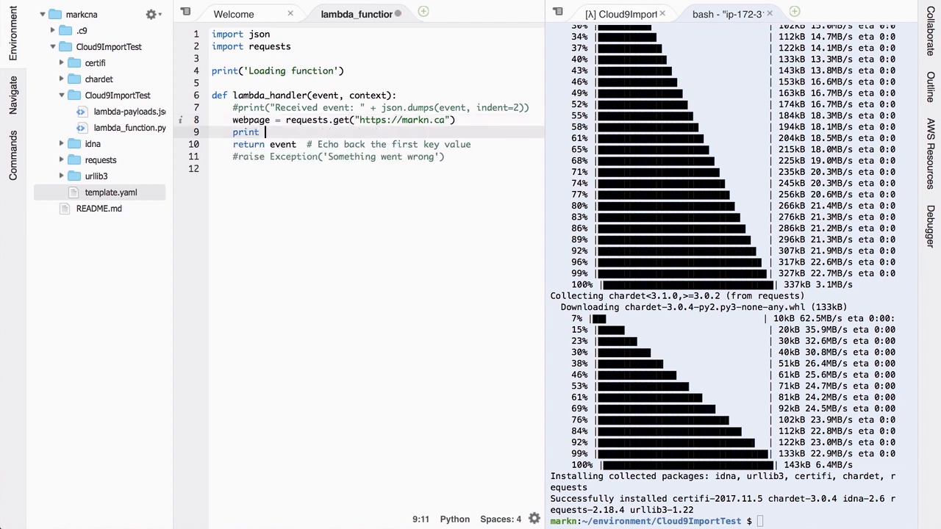
type("(webpage.status_code")
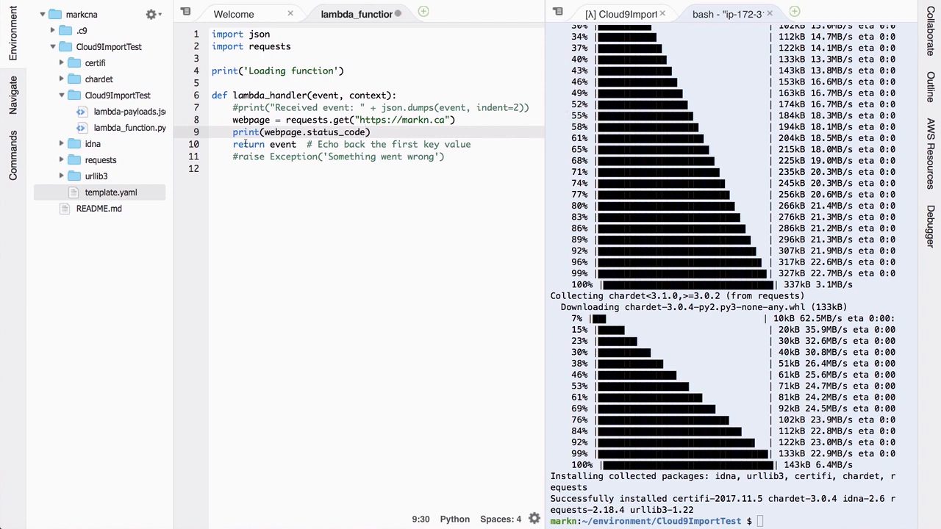
left_click(232, 155)
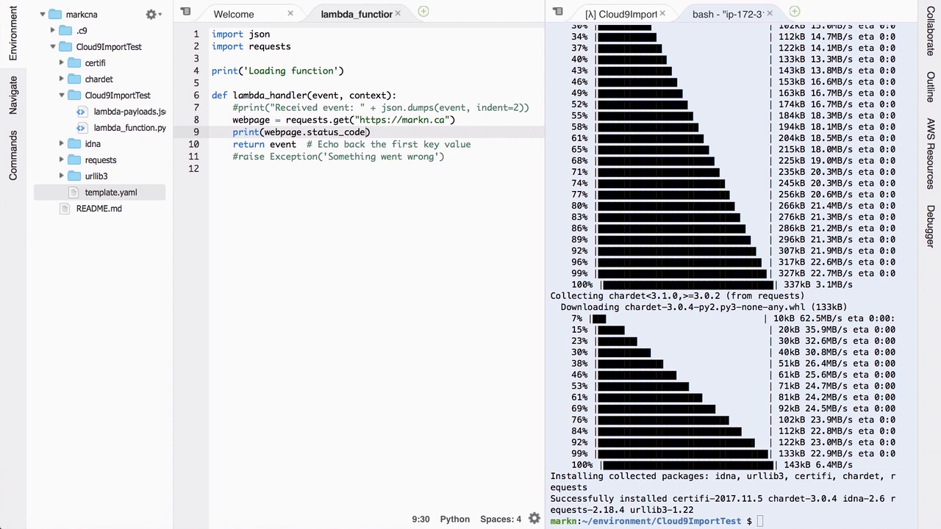
Run locally, change the print to "requests: {}".format(...) and rerun to log requests: 200.
left_click(621, 13)
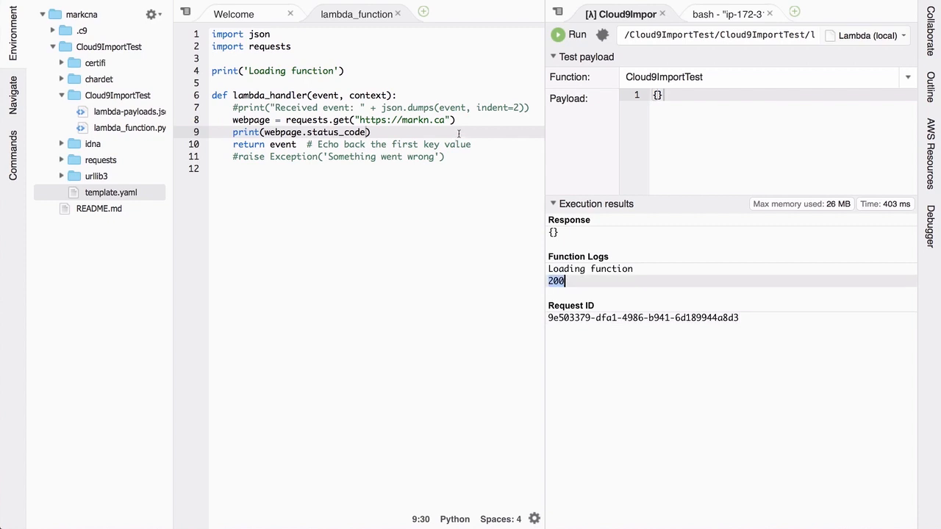
left_click(263, 133)
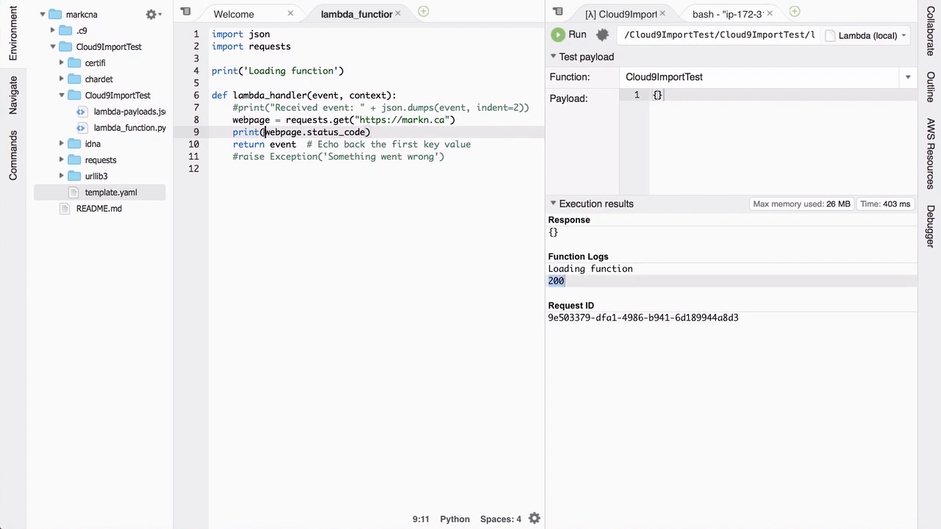
type("\"requests: \"")
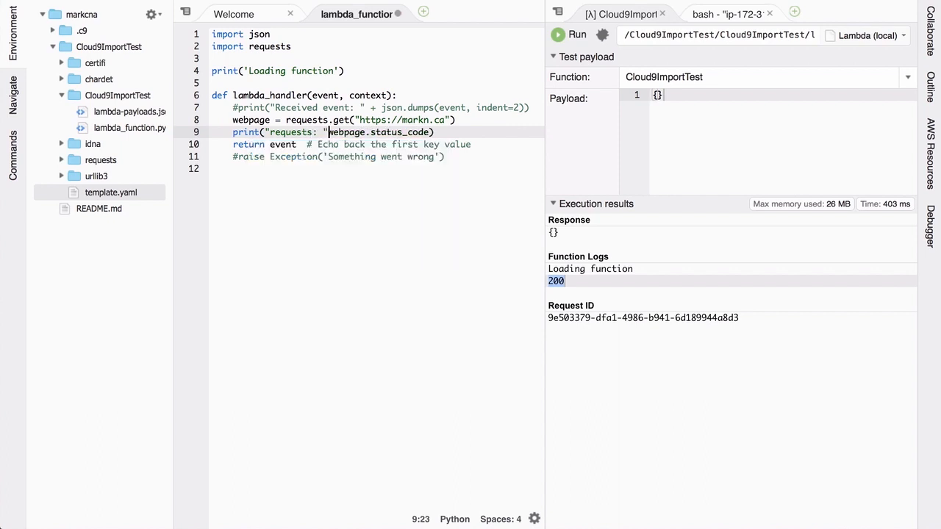
type("{}")
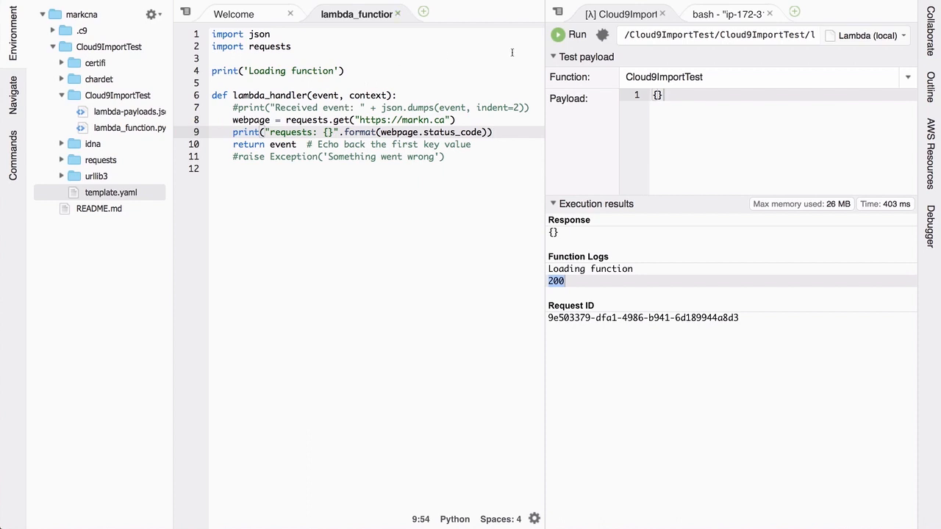
left_click(577, 35)
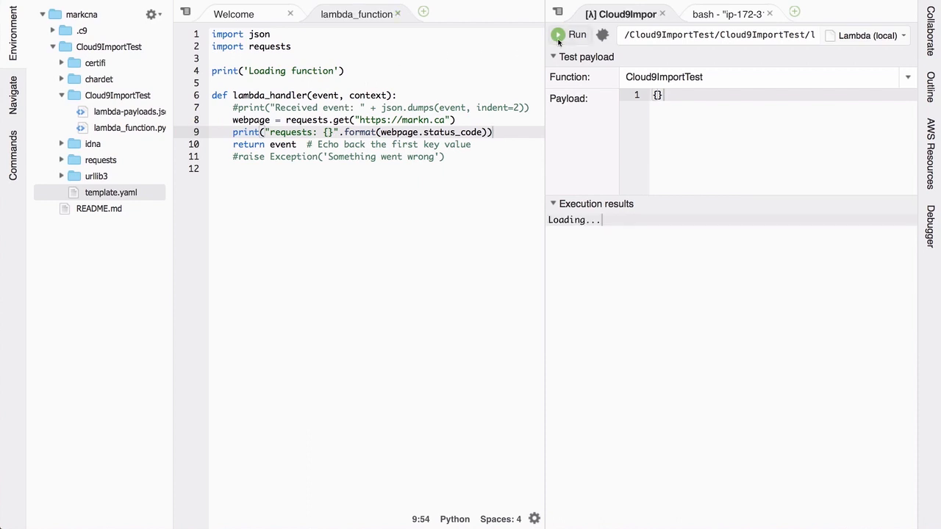
left_click(577, 35)
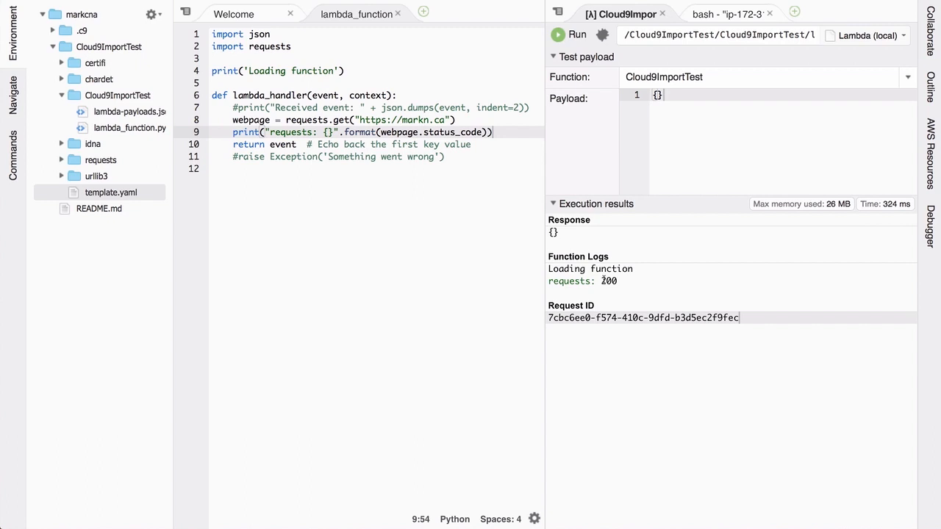
mouse_move(520, 212)
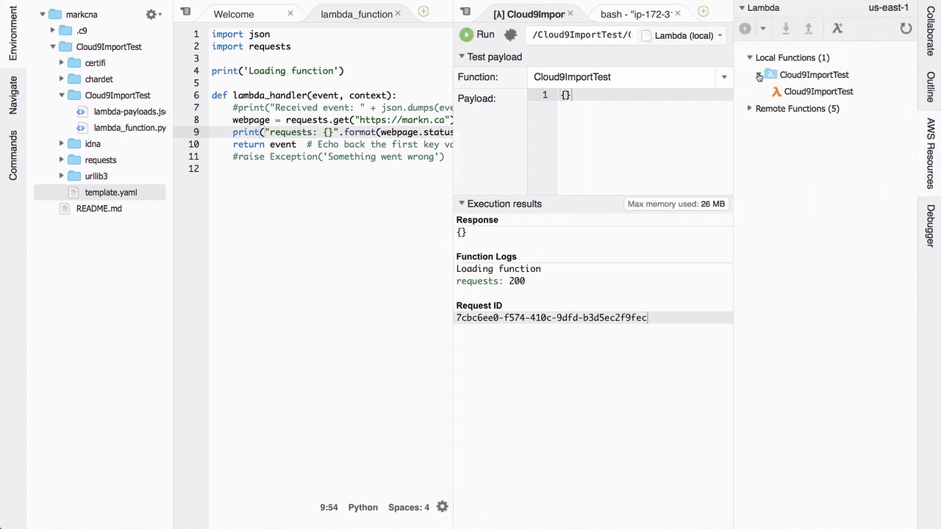
Show the actions menu, including Deploy, for the local Cloud9ImportTest function.
right_click(818, 91)
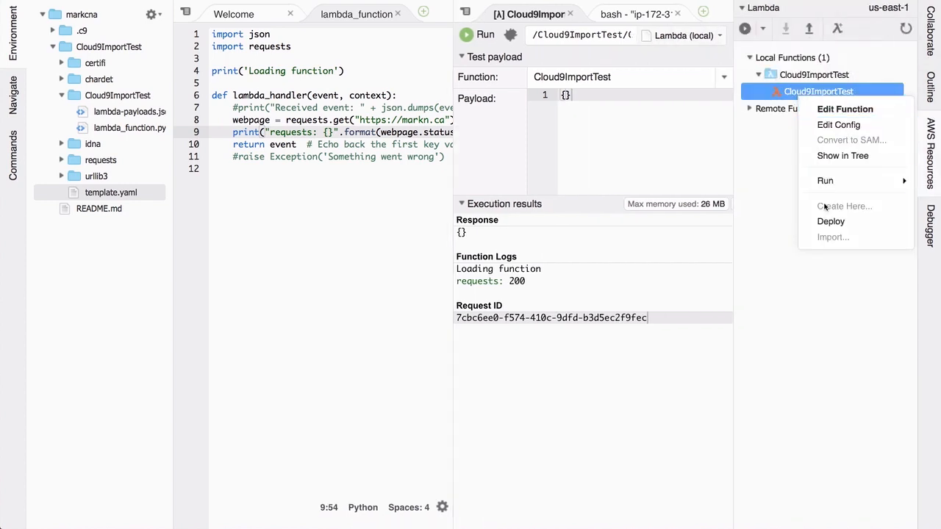
mouse_move(831, 221)
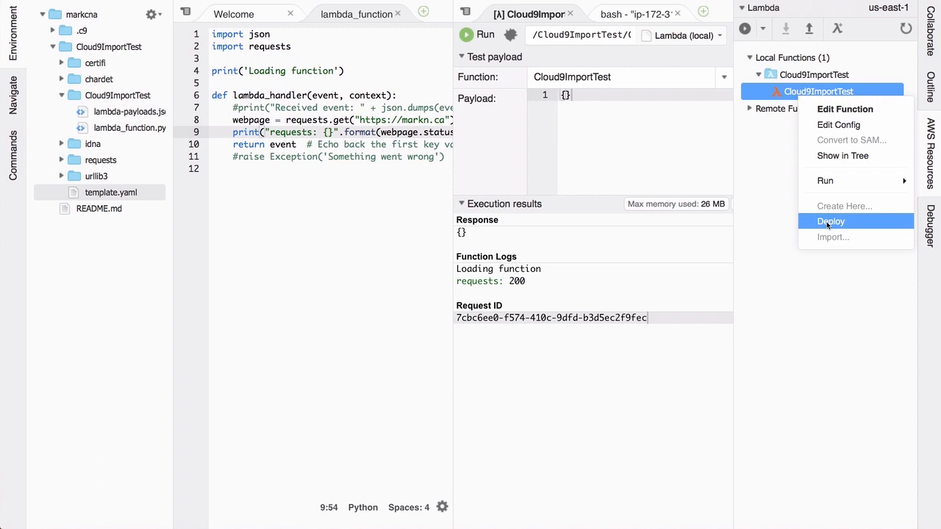
mouse_move(797, 188)
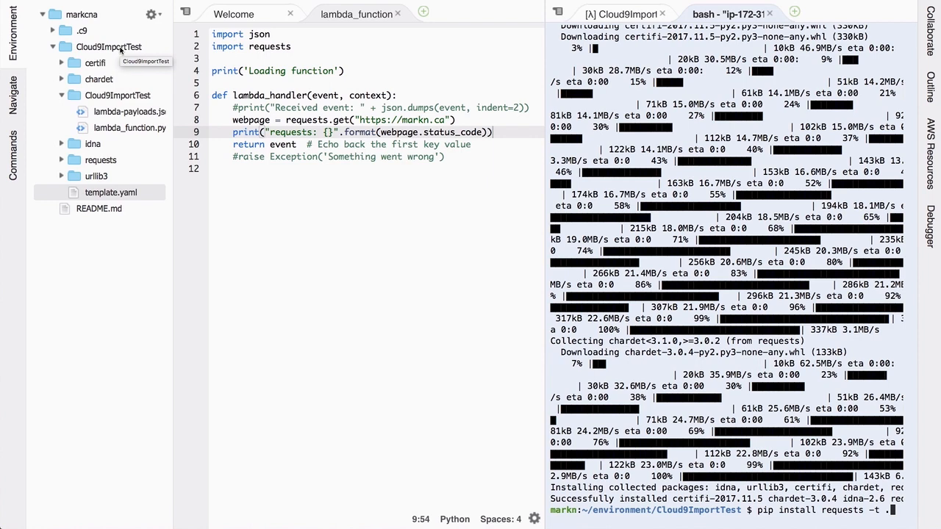
mouse_move(109, 46)
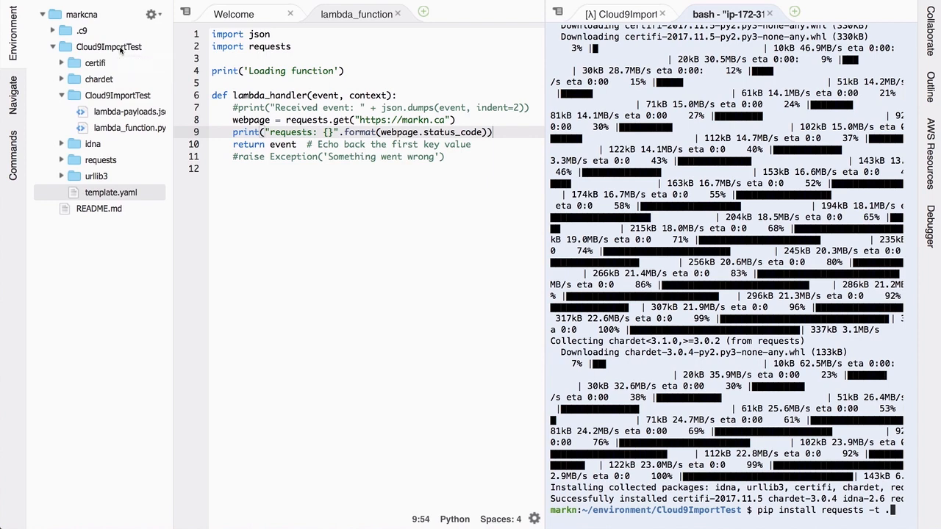